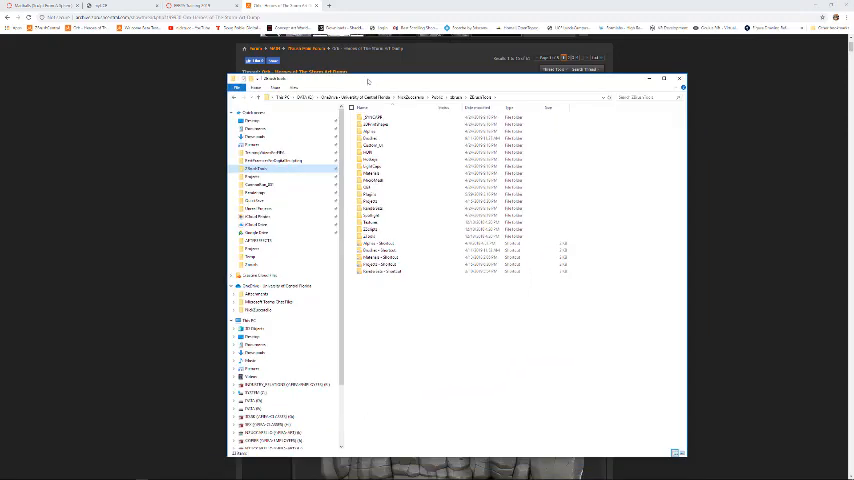
Step: Browse from the ZBrush library folder into Brushes, then into the Other brushes subfolder
click(400, 152)
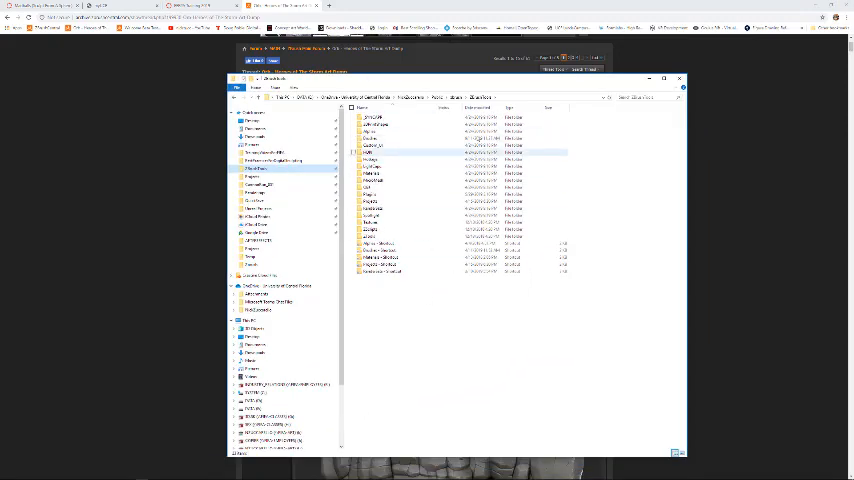
click(375, 137)
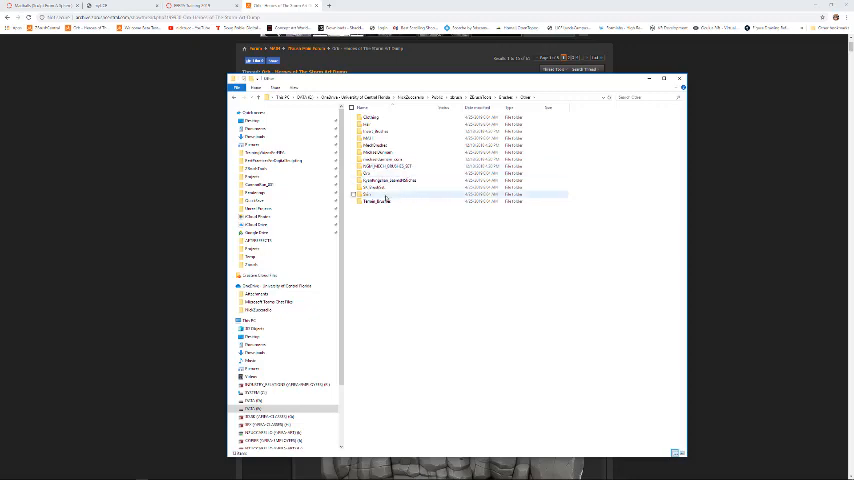
mouse_move(372, 131)
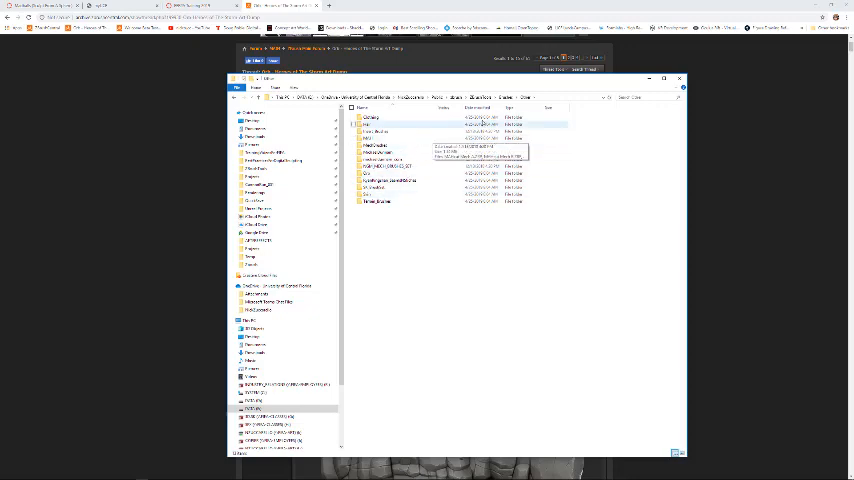
click(380, 173)
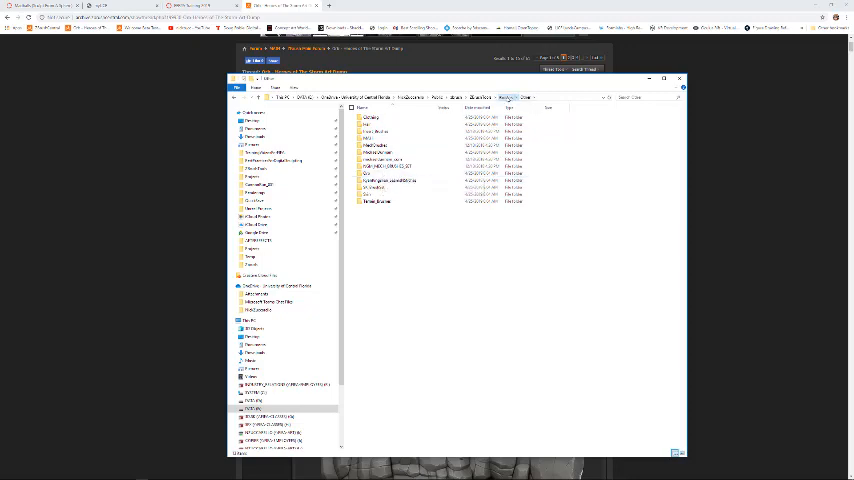
Step: Go back up to the parent Brushes folder listing three subfolders, including Other
double_click(378, 129)
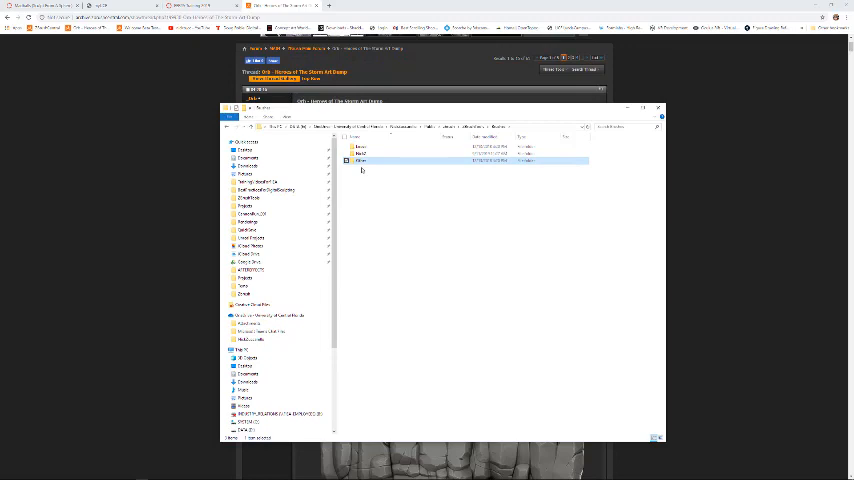
mouse_move(452, 201)
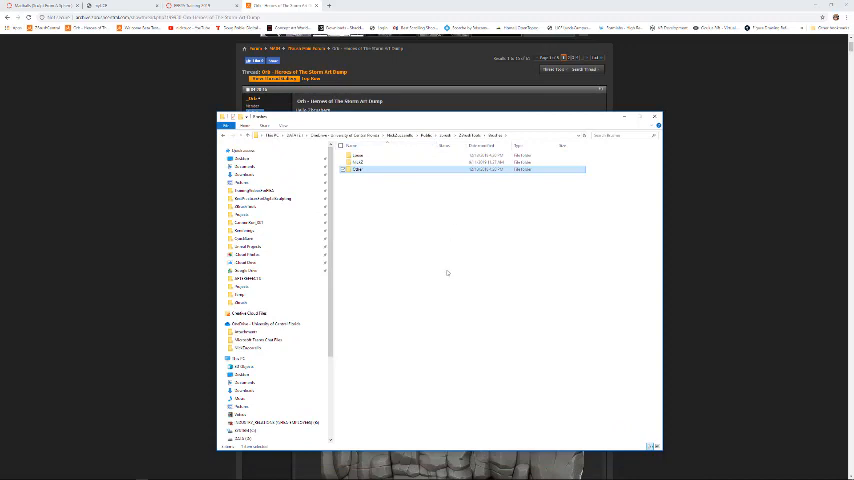
mouse_move(454, 271)
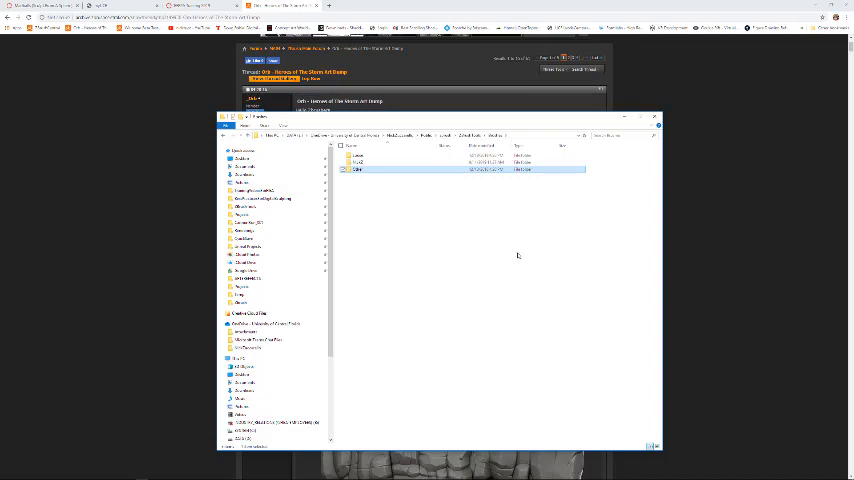
mouse_move(398, 271)
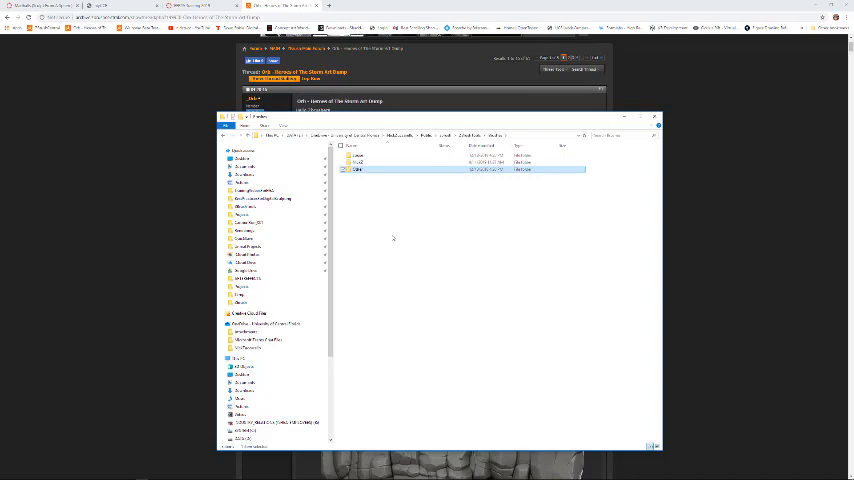
mouse_move(391, 243)
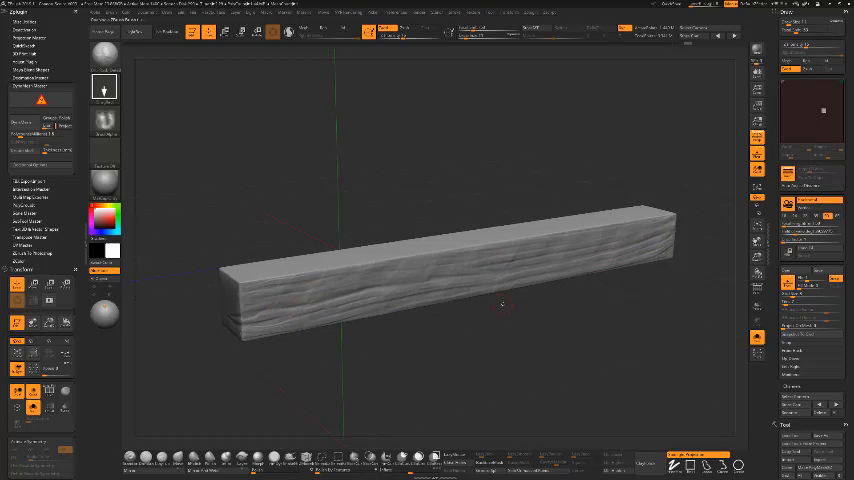
Step: Open the brush library palette from the current brush thumbnail in the left shelf
click(104, 86)
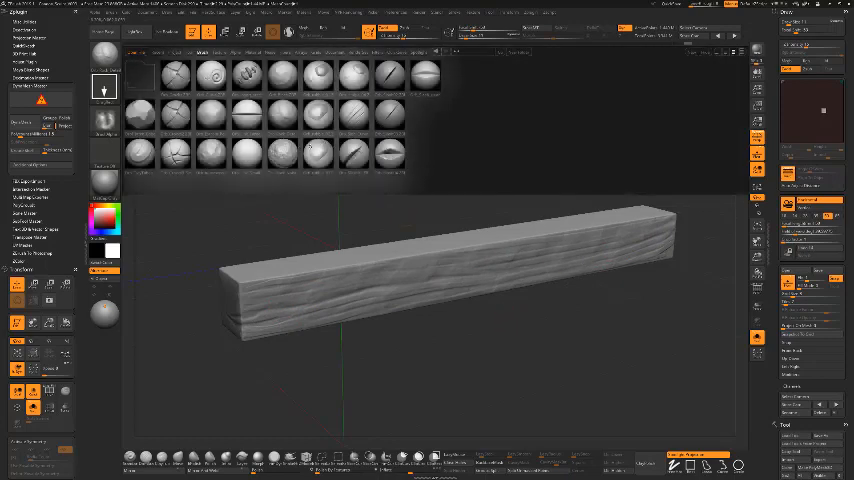